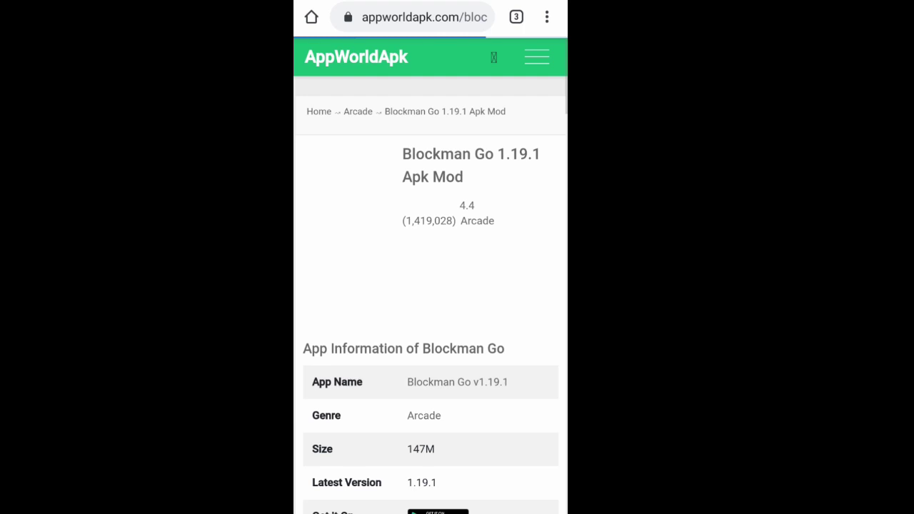
Scroll the AppWorldApk Blockman Go page down to the UploadShip download link.
{"action": "scroll", "scroll_direction": "down", "scroll_amount": 3}
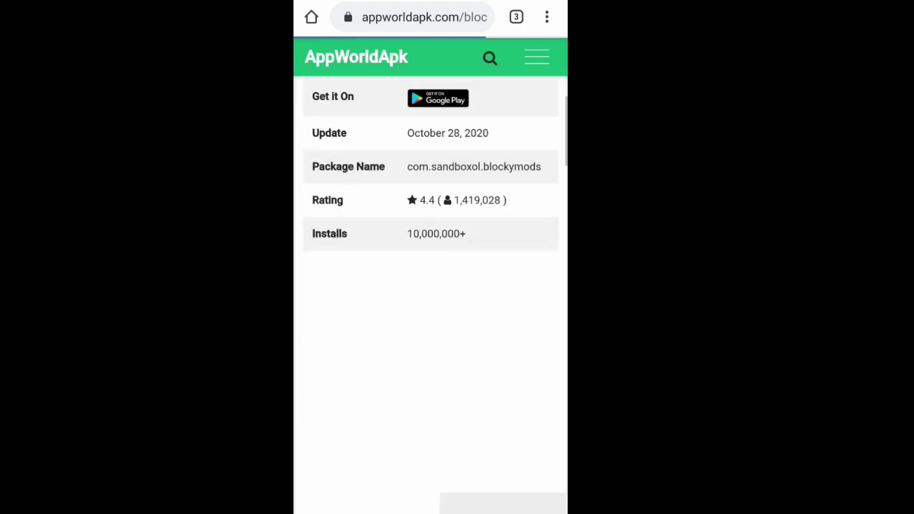
{"action": "scroll", "scroll_direction": "down", "scroll_amount": 3}
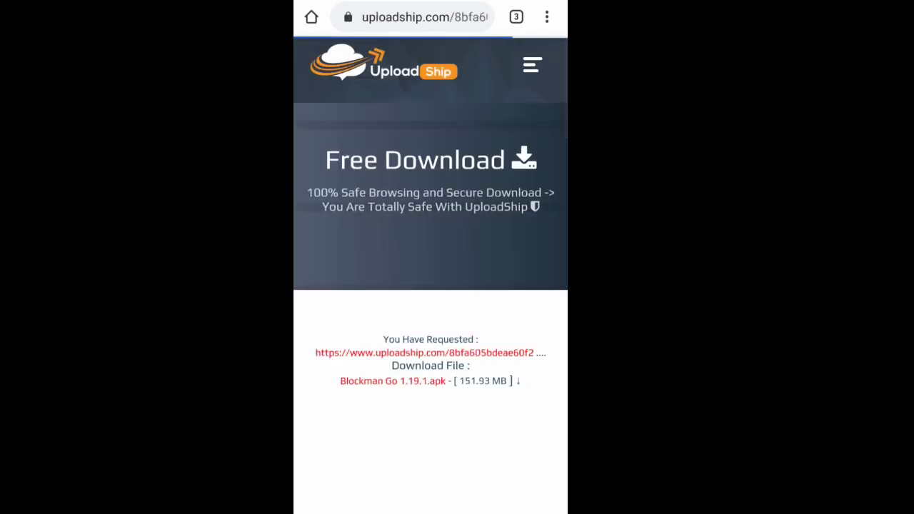
Scroll past the Blockman Go 1.19.1.apk file info and ads to the countdown and reCAPTCHA.
{"action": "scroll", "scroll_direction": "down", "scroll_amount": 3}
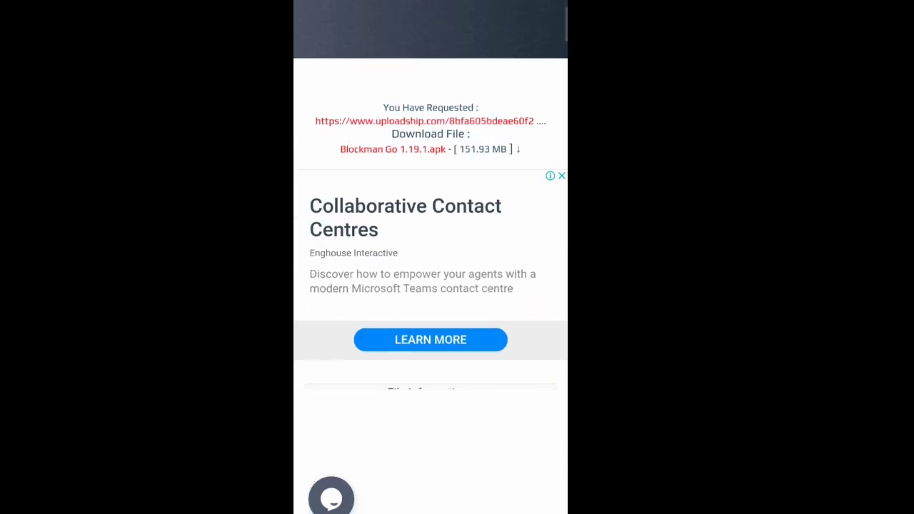
{"action": "scroll", "scroll_direction": "down", "scroll_amount": 3}
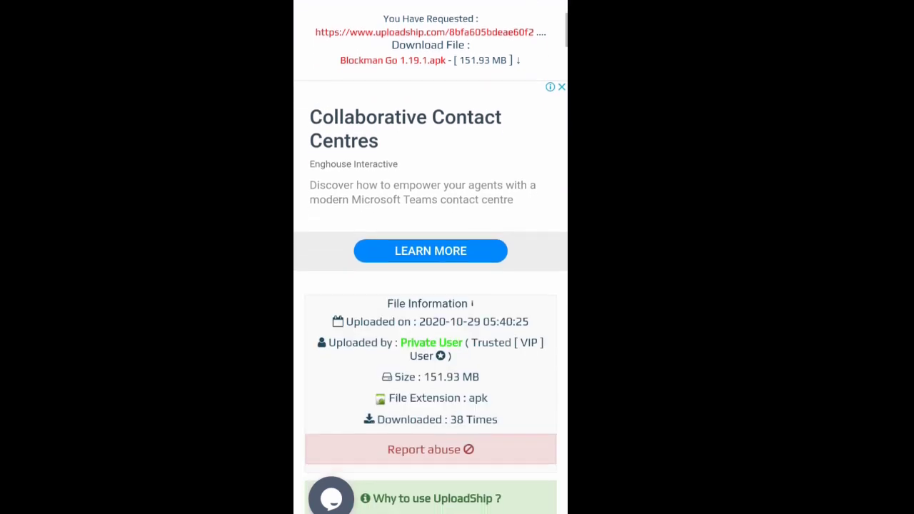
{"action": "scroll", "scroll_direction": "down", "scroll_amount": 3}
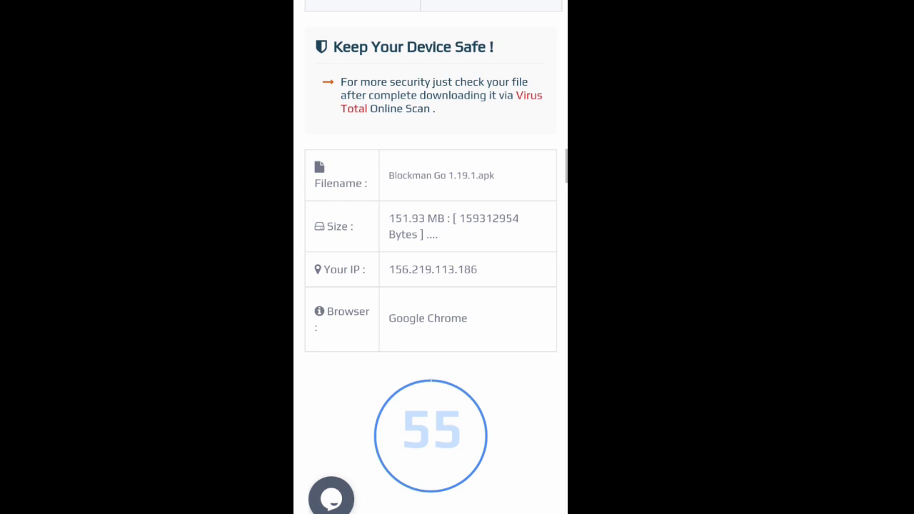
{"action": "scroll", "scroll_direction": "down", "scroll_amount": 3}
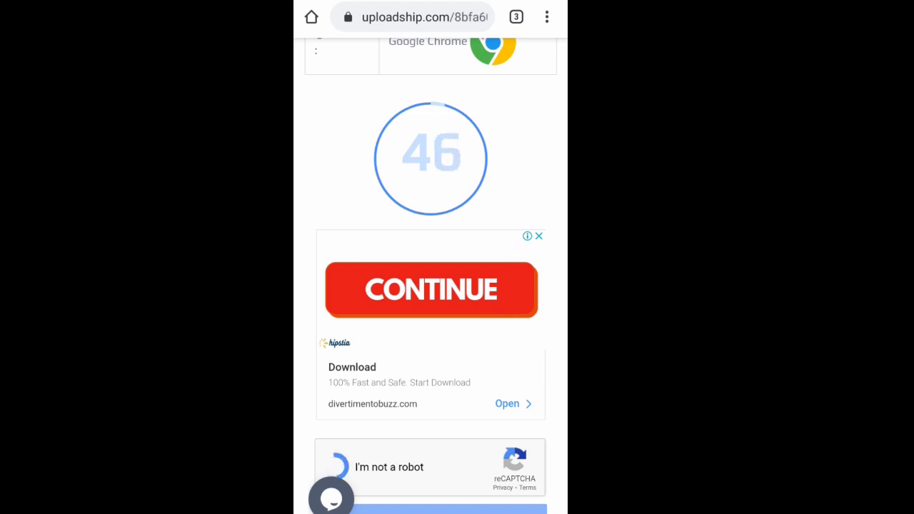
Confirm the 'I'm not a robot' reCAPTCHA and wait out the download countdown.
{"action": "left_click", "coordinate": [336, 467]}
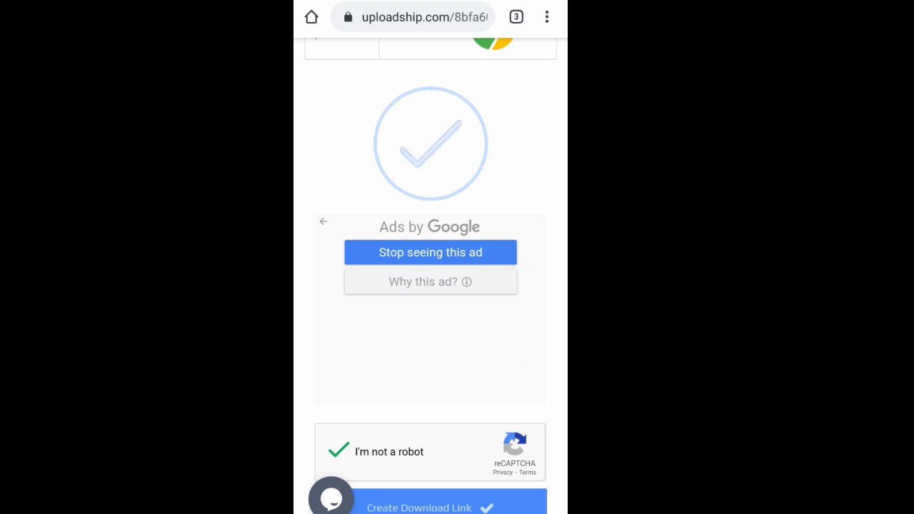
{"action": "scroll", "scroll_direction": "down", "scroll_amount": 3}
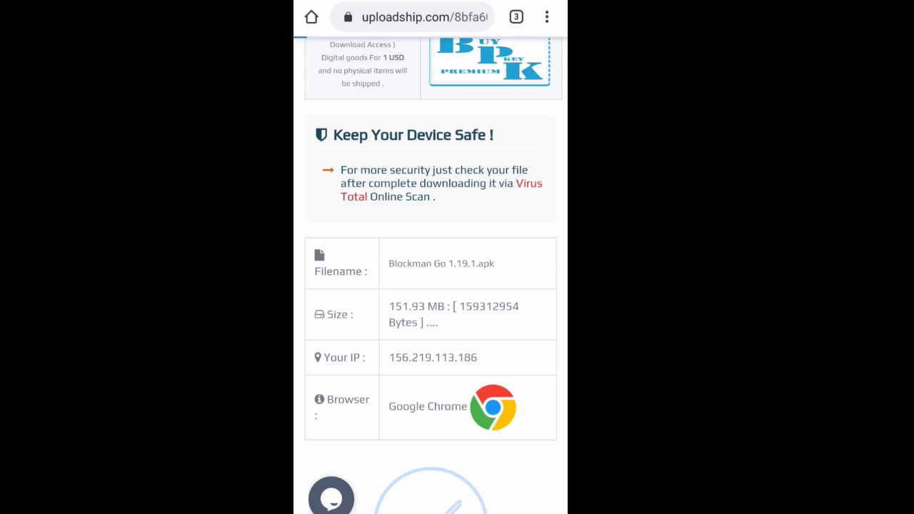
Start the Blockman Go apk download and retry when it does not begin.
{"action": "scroll", "scroll_direction": "up", "scroll_amount": 3}
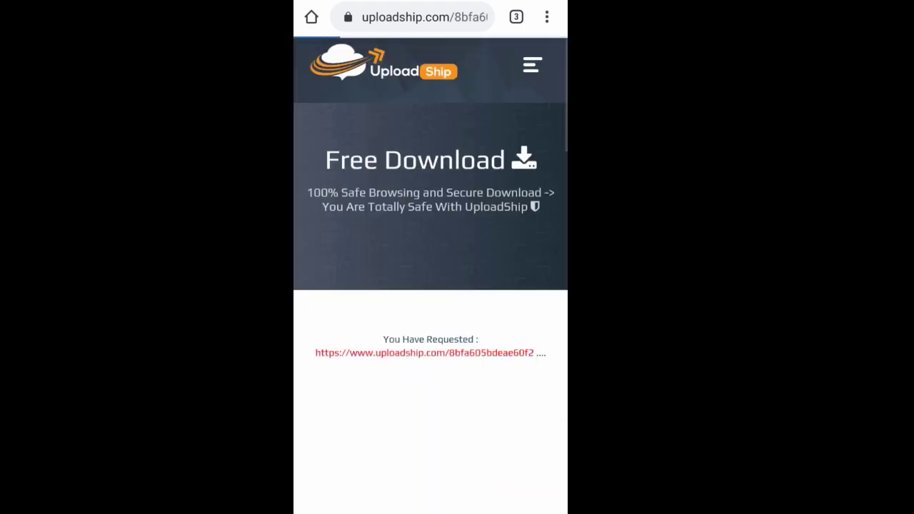
{"action": "scroll", "scroll_direction": "down", "scroll_amount": 3}
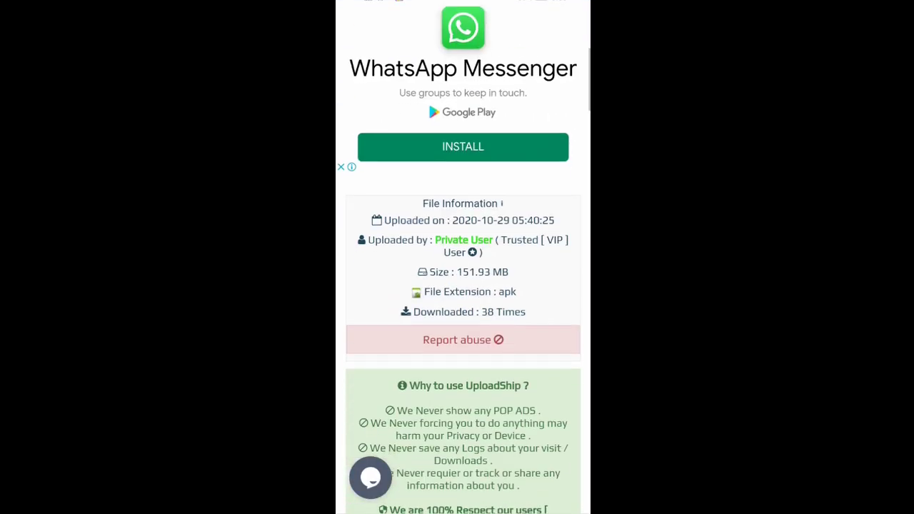
{"action": "scroll", "scroll_direction": "down", "scroll_amount": 3}
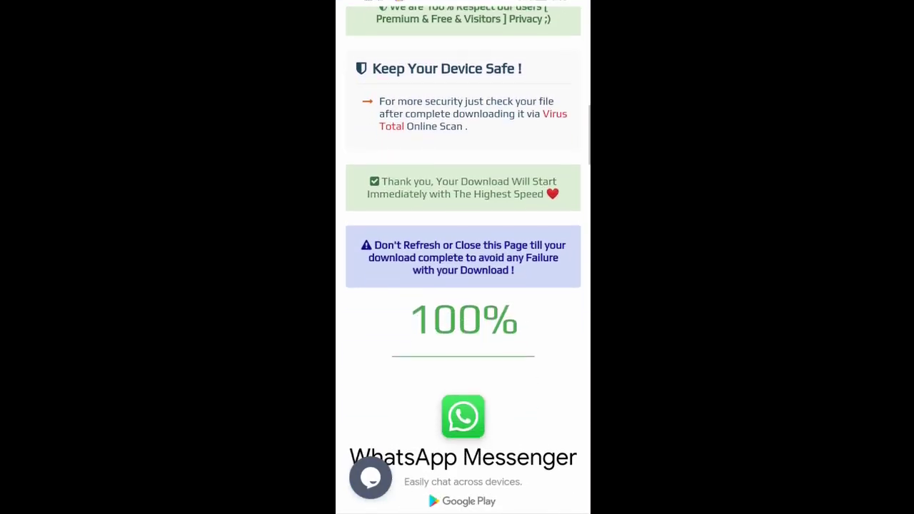
{"action": "scroll", "scroll_direction": "down", "scroll_amount": 3}
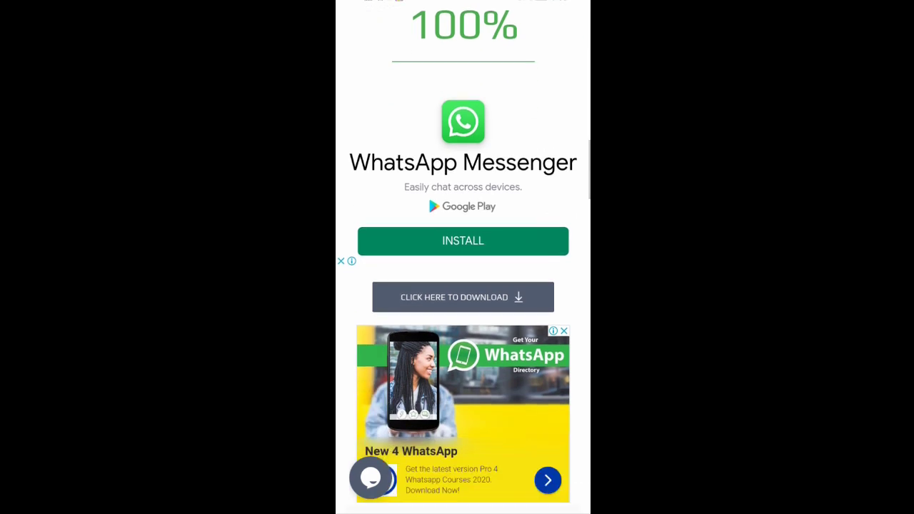
{"action": "left_click", "coordinate": [463, 297]}
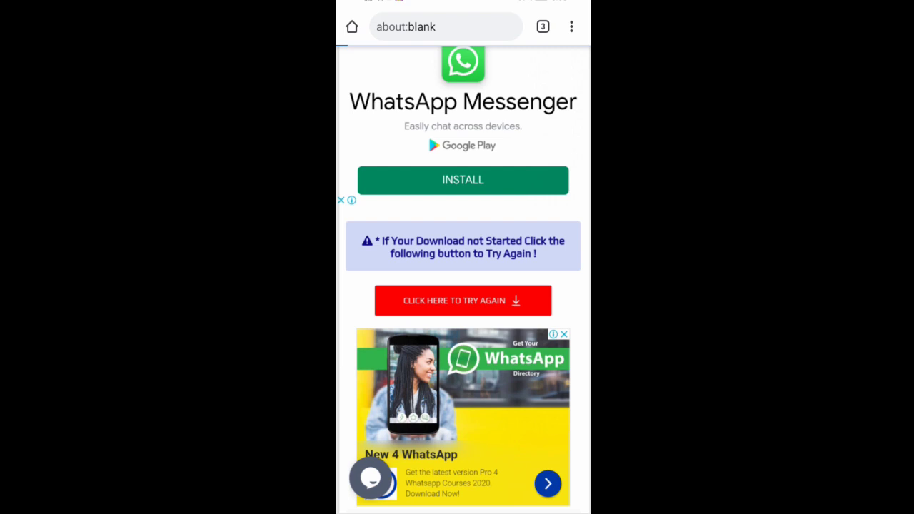
{"action": "left_click", "coordinate": [462, 300]}
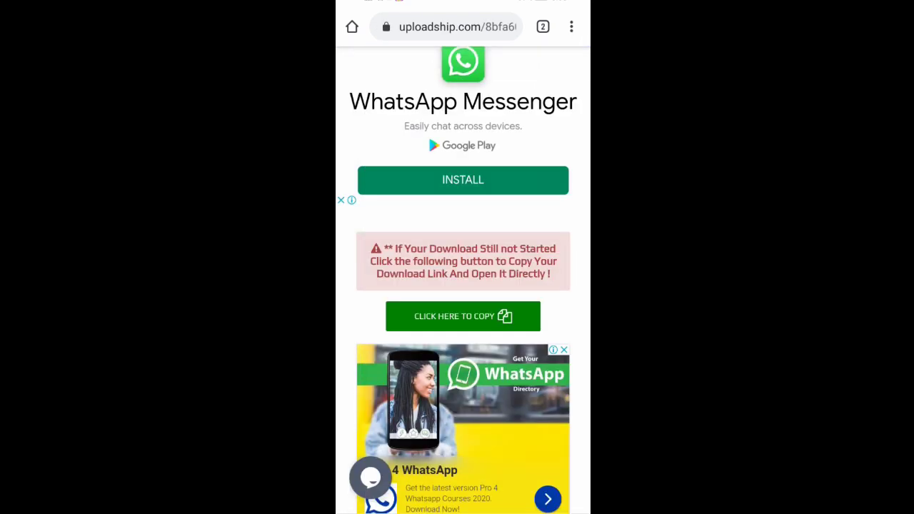
Copy the Blockman Go download link and dismiss the link-copied alert.
{"action": "left_click", "coordinate": [463, 316]}
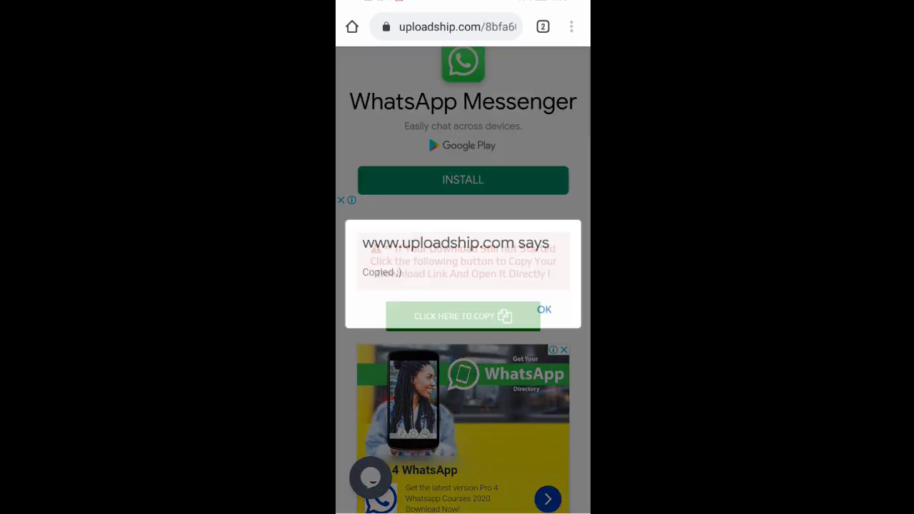
{"action": "left_click", "coordinate": [544, 309]}
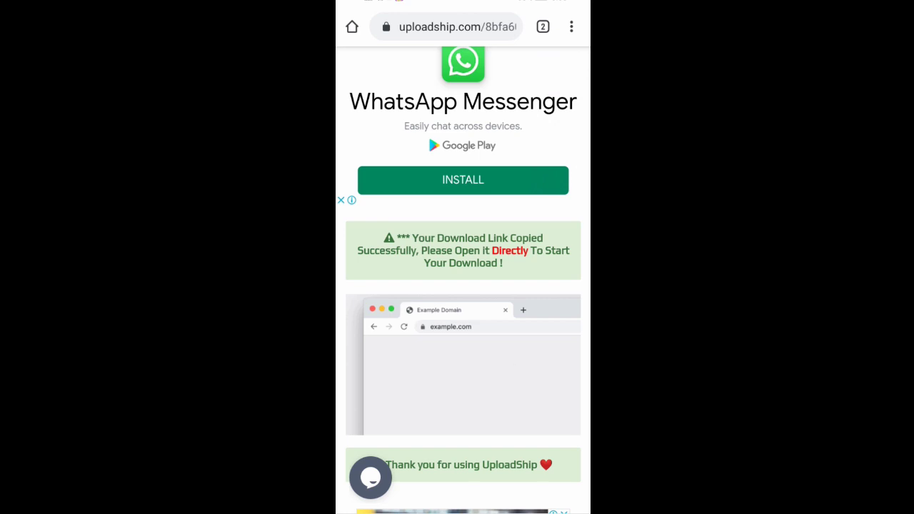
{"action": "scroll", "scroll_direction": "down", "scroll_amount": 3}
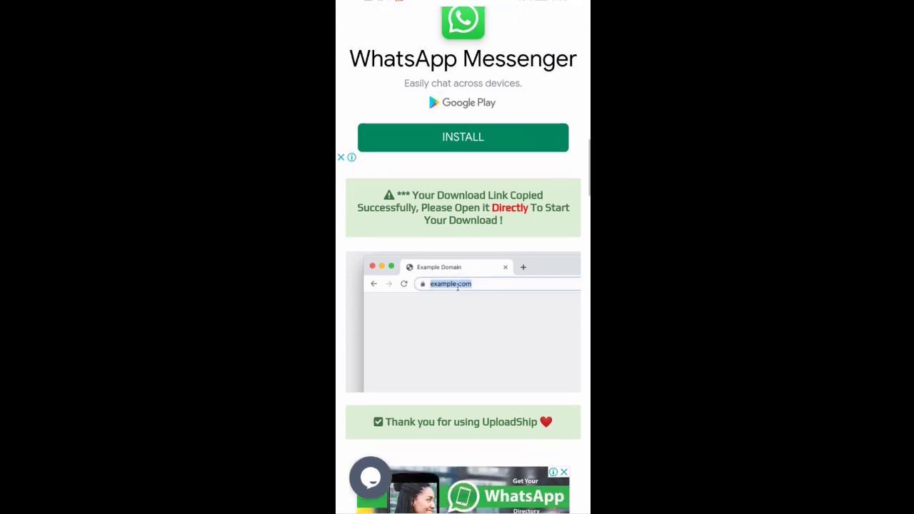
{"action": "scroll", "scroll_direction": "down", "scroll_amount": 3}
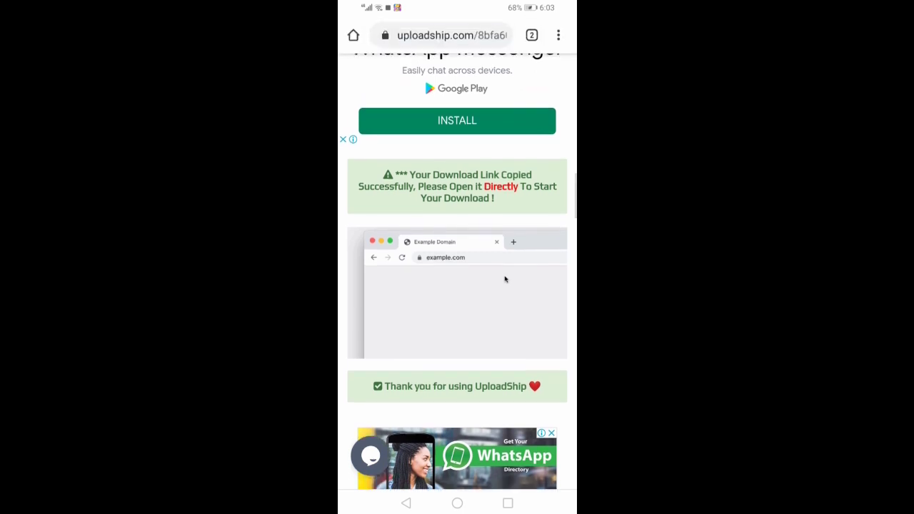
Load the copied link from Chrome's address bar so the Blockman Go APK download starts.
{"action": "left_click", "coordinate": [443, 35]}
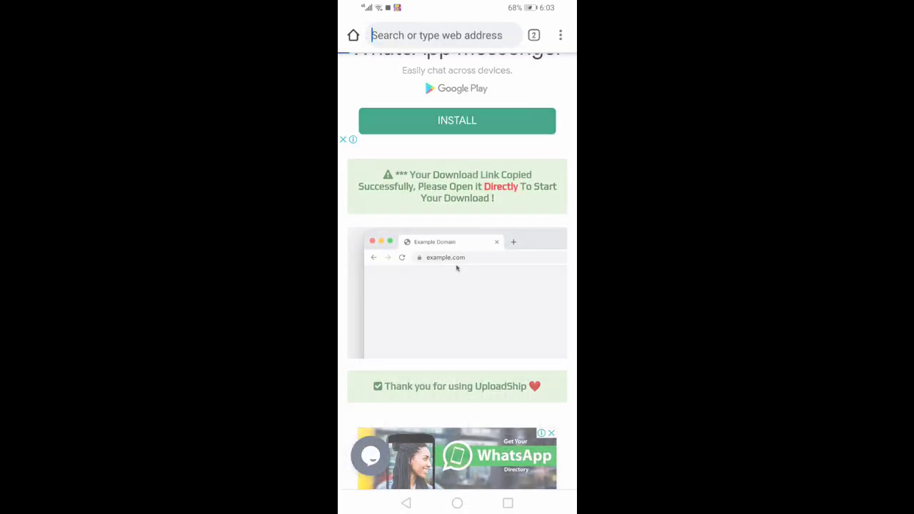
{"action": "left_click", "coordinate": [435, 35]}
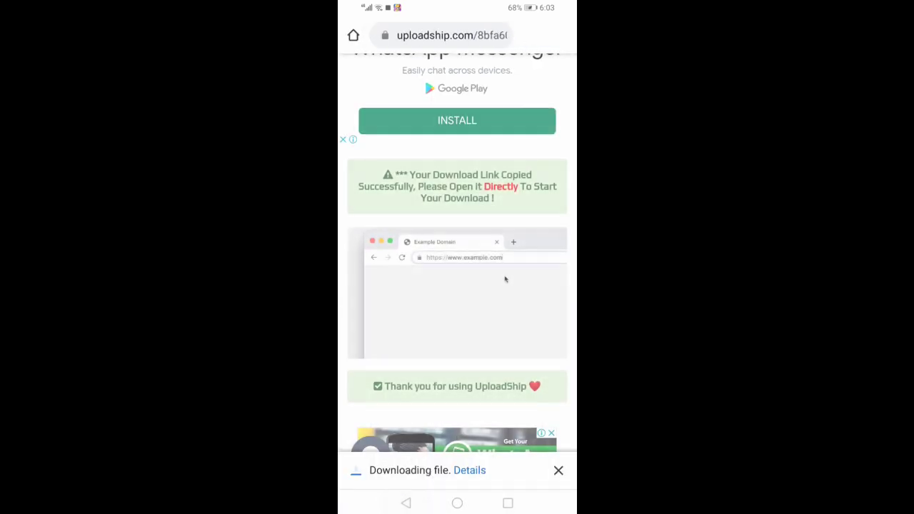
{"action": "left_click", "coordinate": [557, 470]}
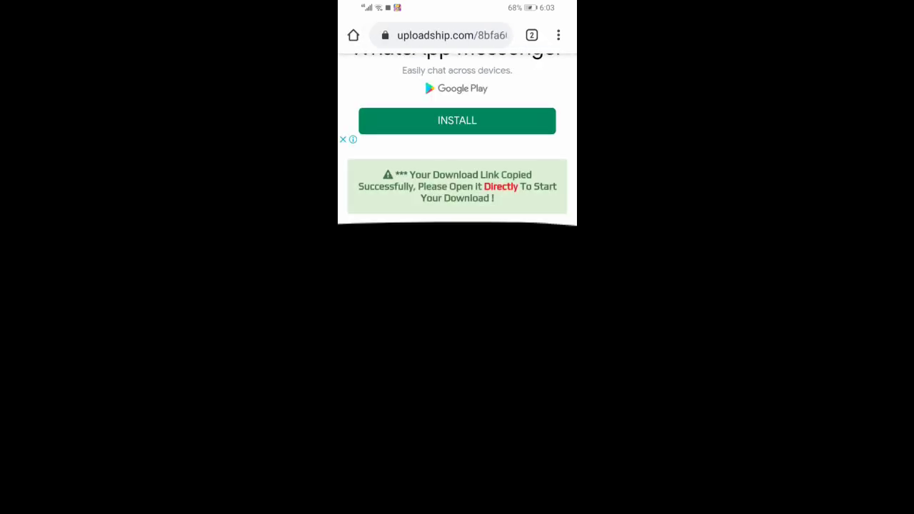